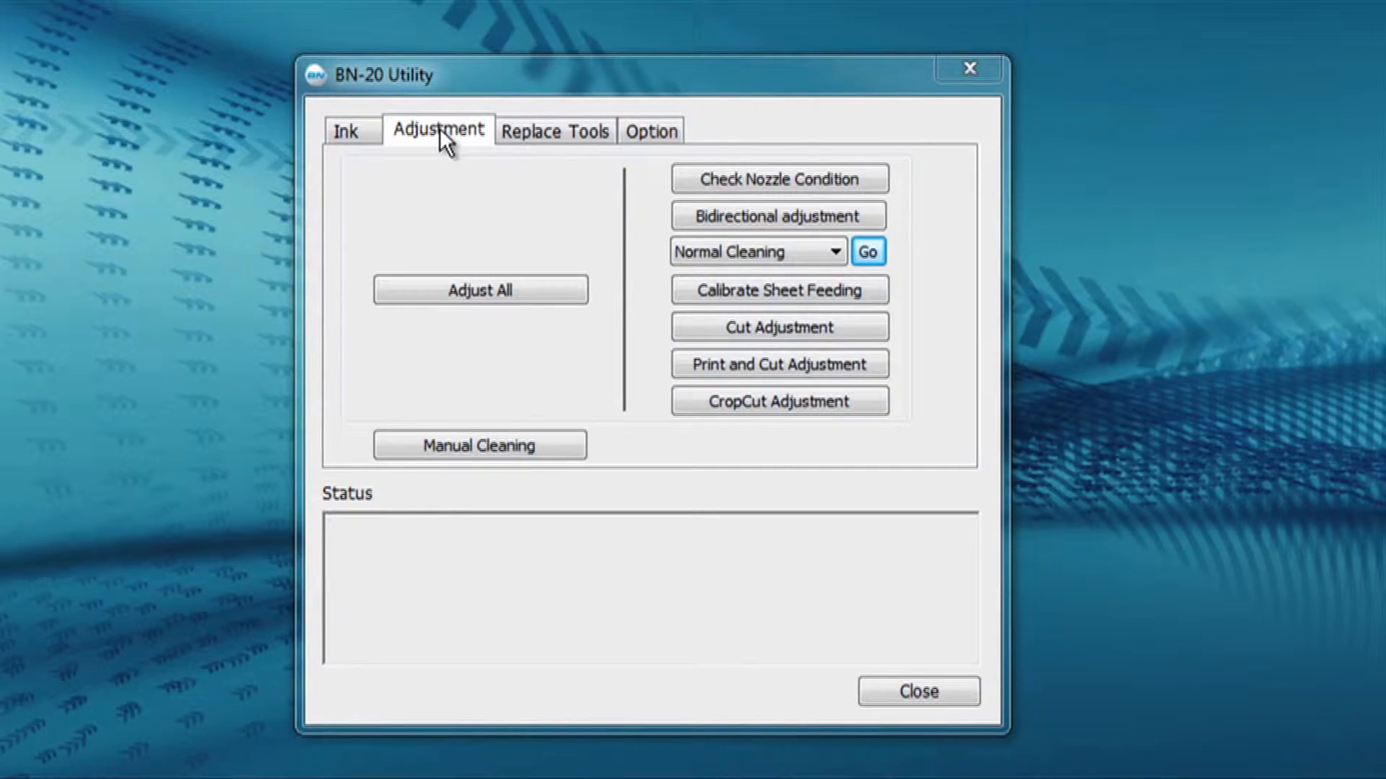
mouse_move(822, 258)
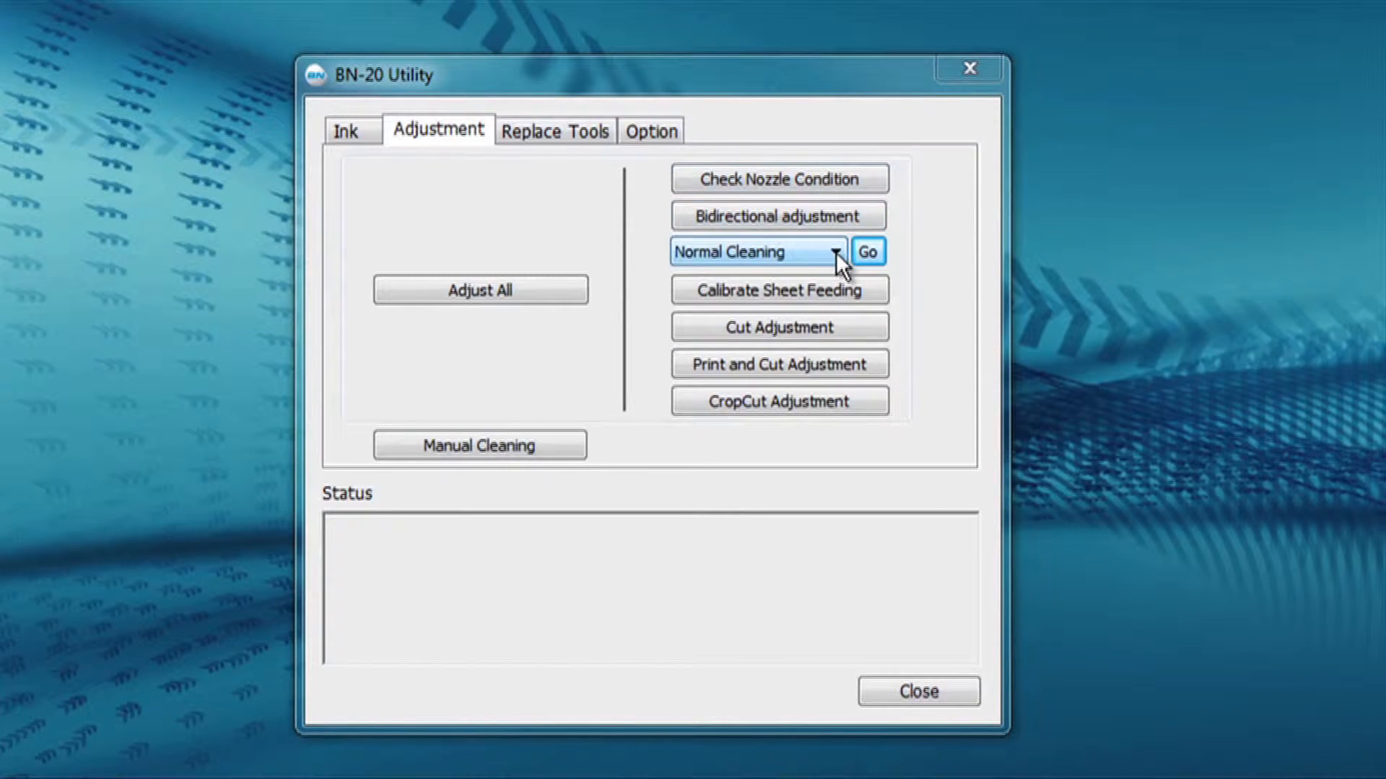
Show the cleaning-level choices (Normal, Medium, Powerful) on the Adjustment tab
click(831, 252)
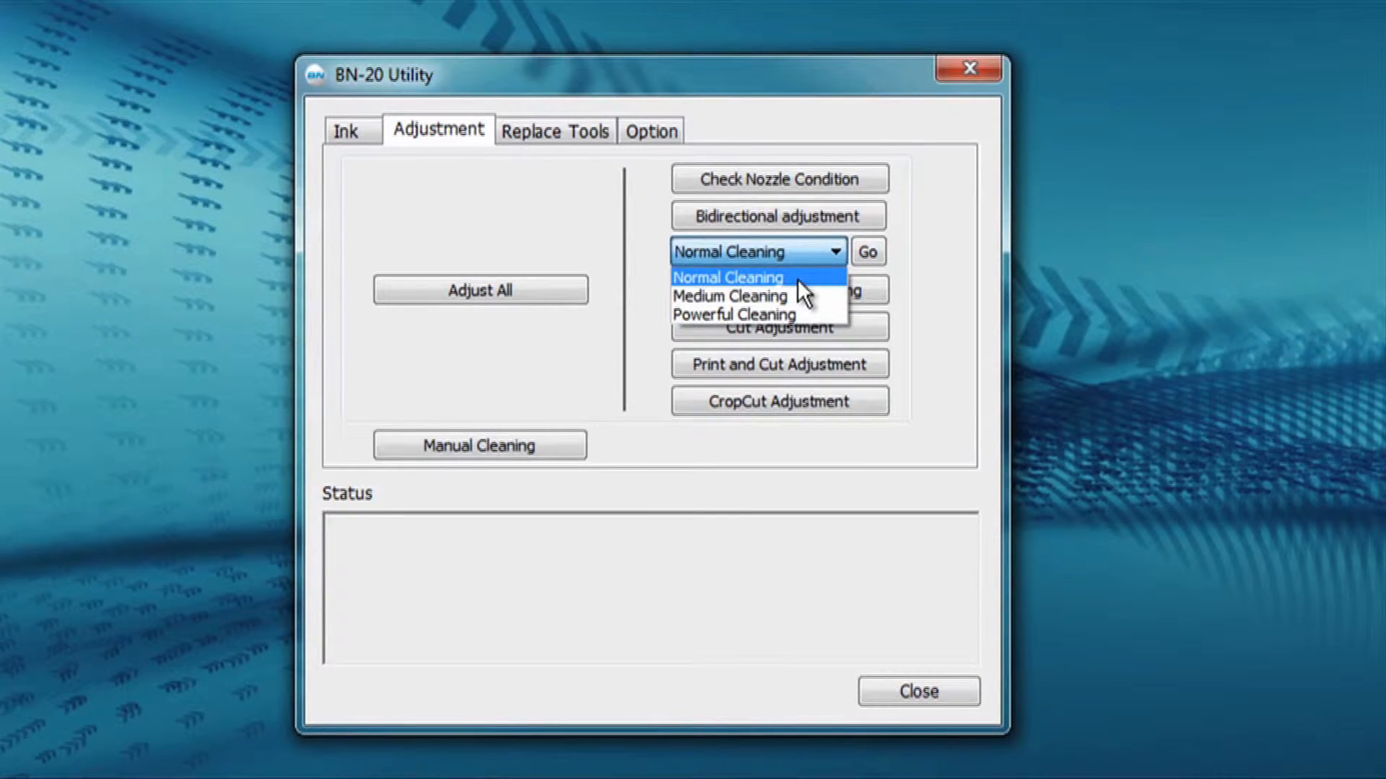
mouse_move(798, 290)
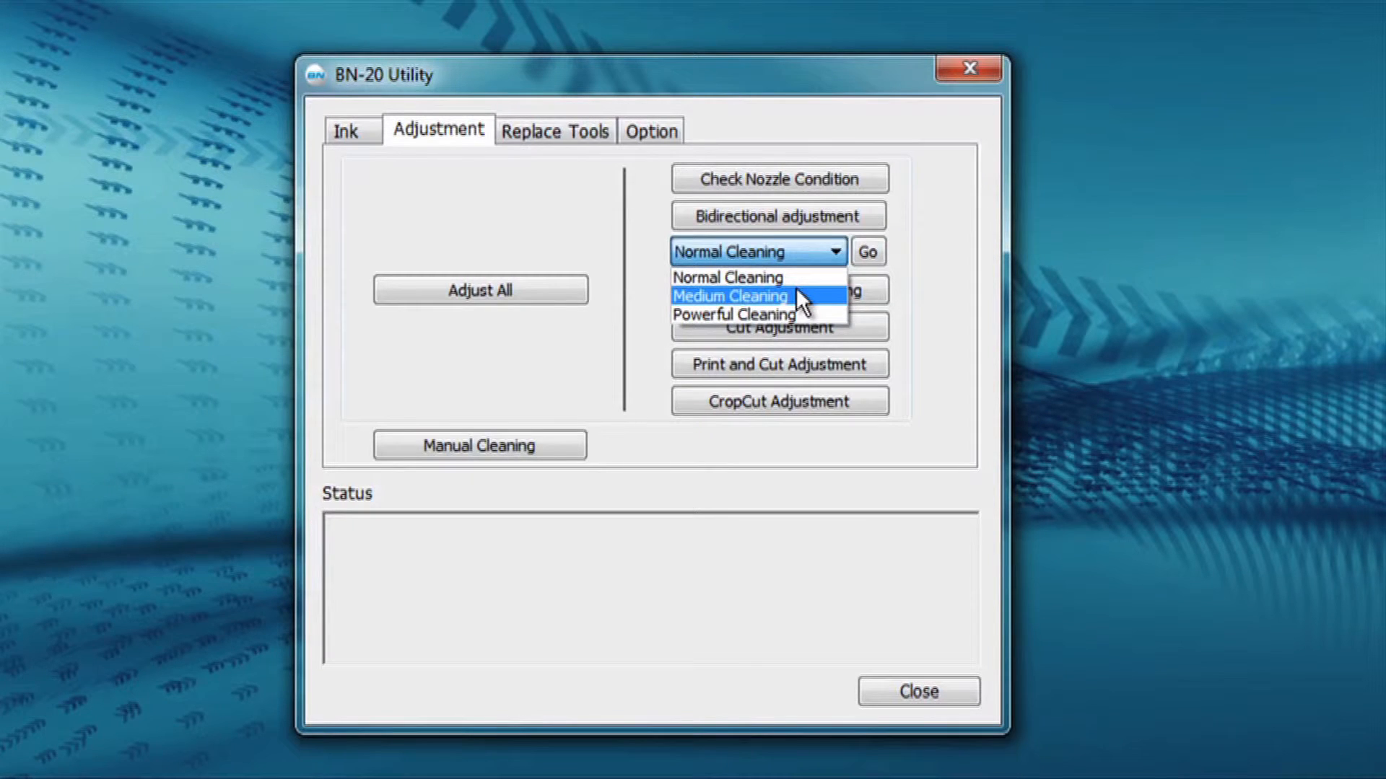
mouse_move(778, 314)
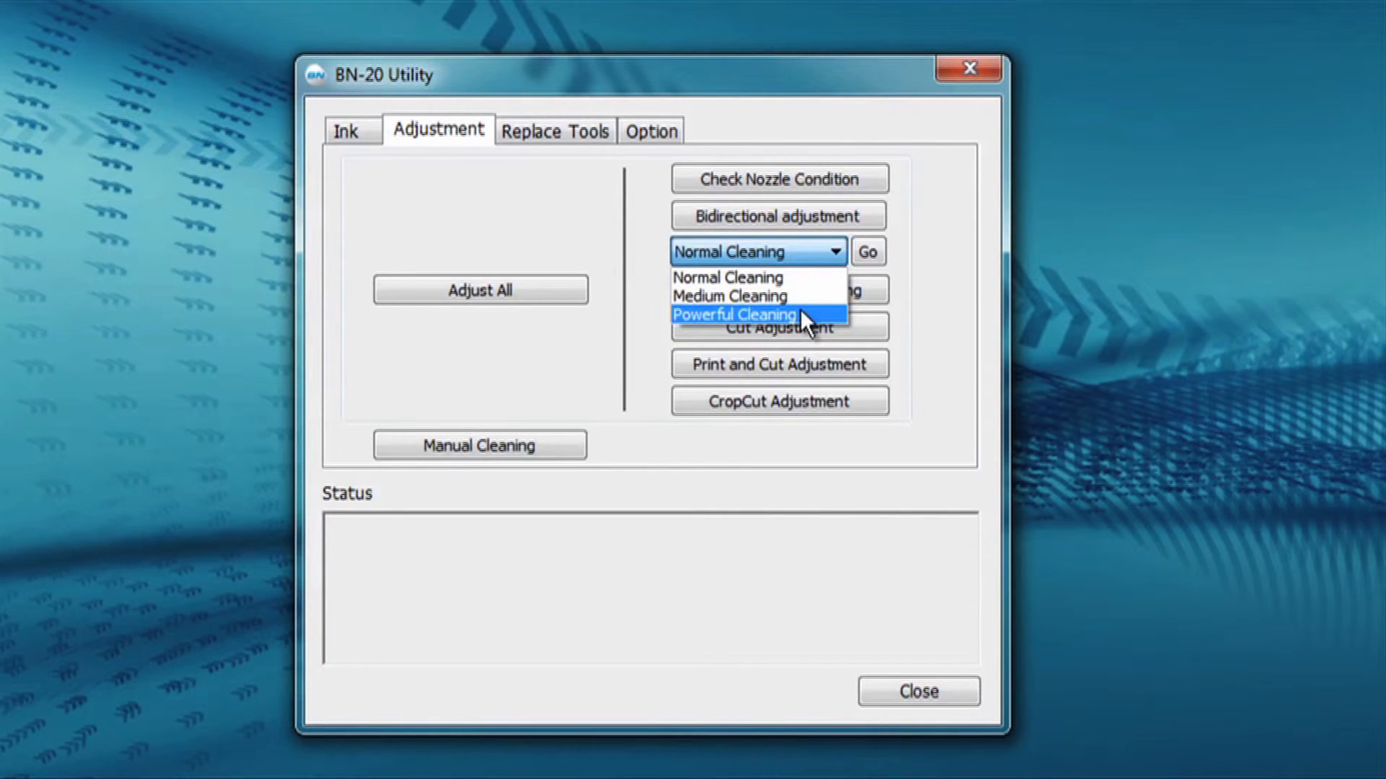
mouse_move(802, 283)
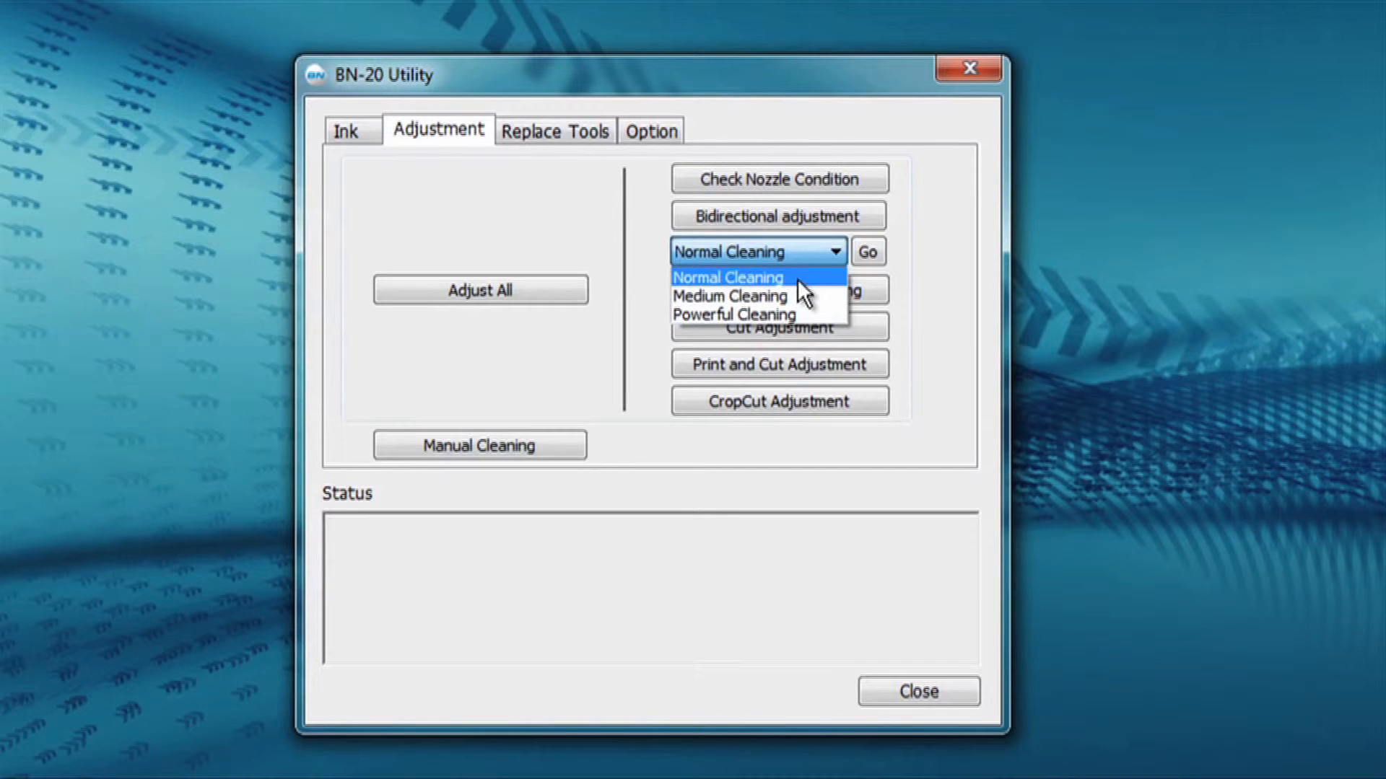
Choose Normal Cleaning from the list and start the cleaning run with Go
click(727, 275)
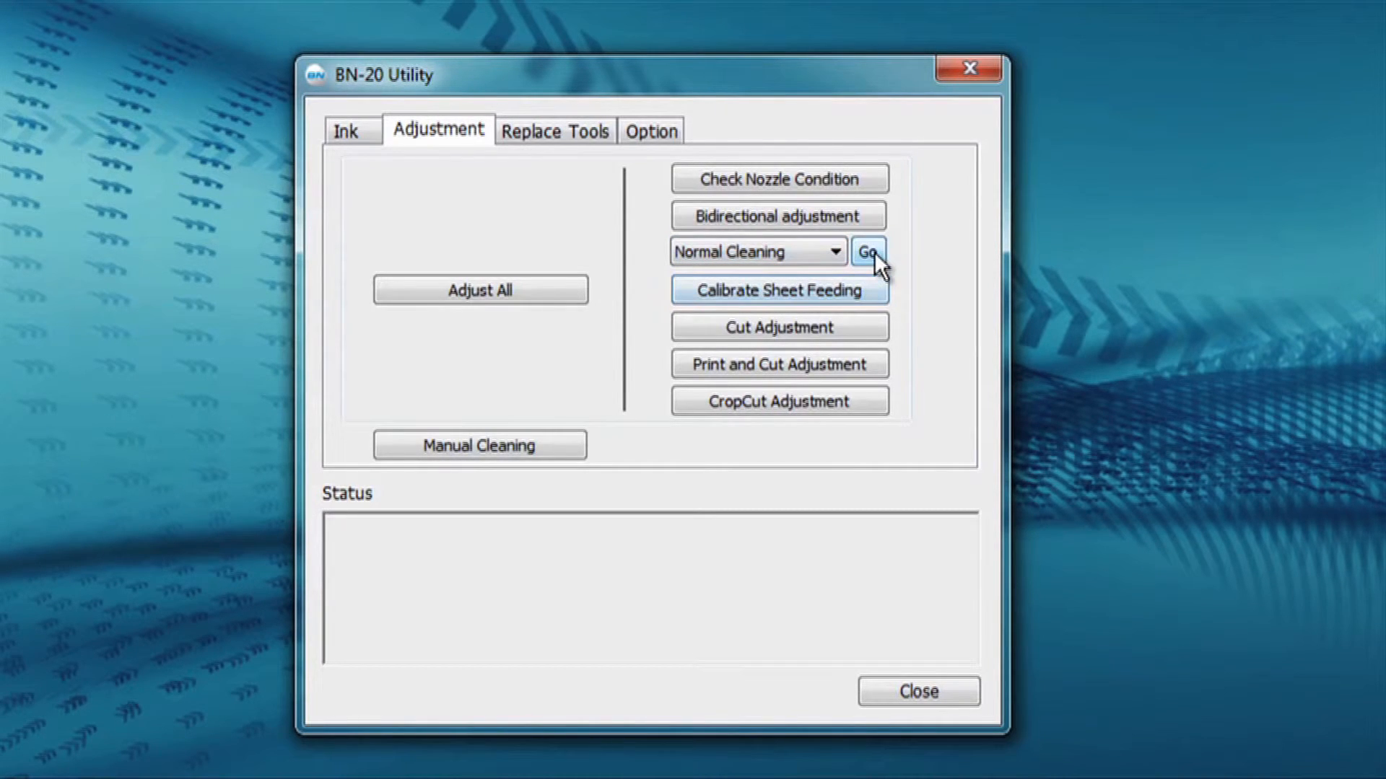
click(869, 251)
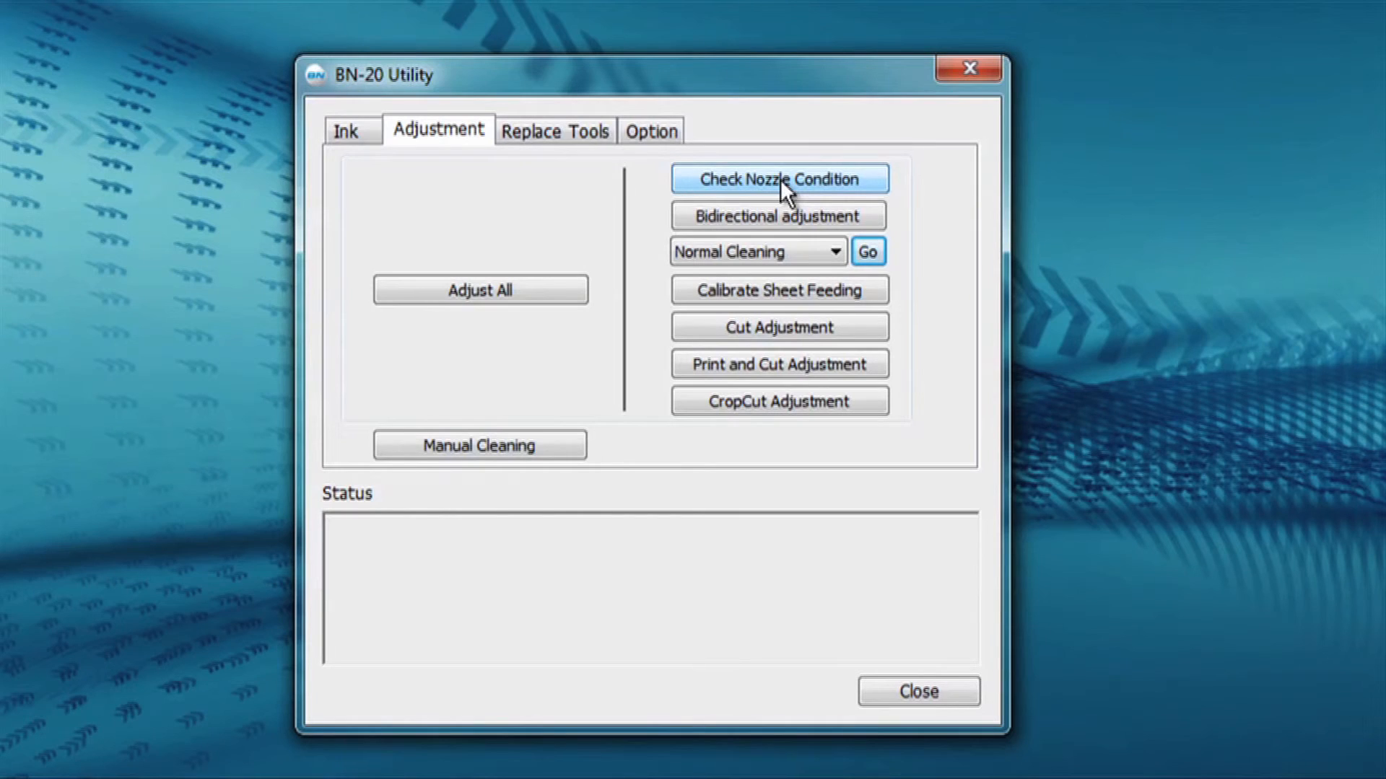
mouse_move(643, 204)
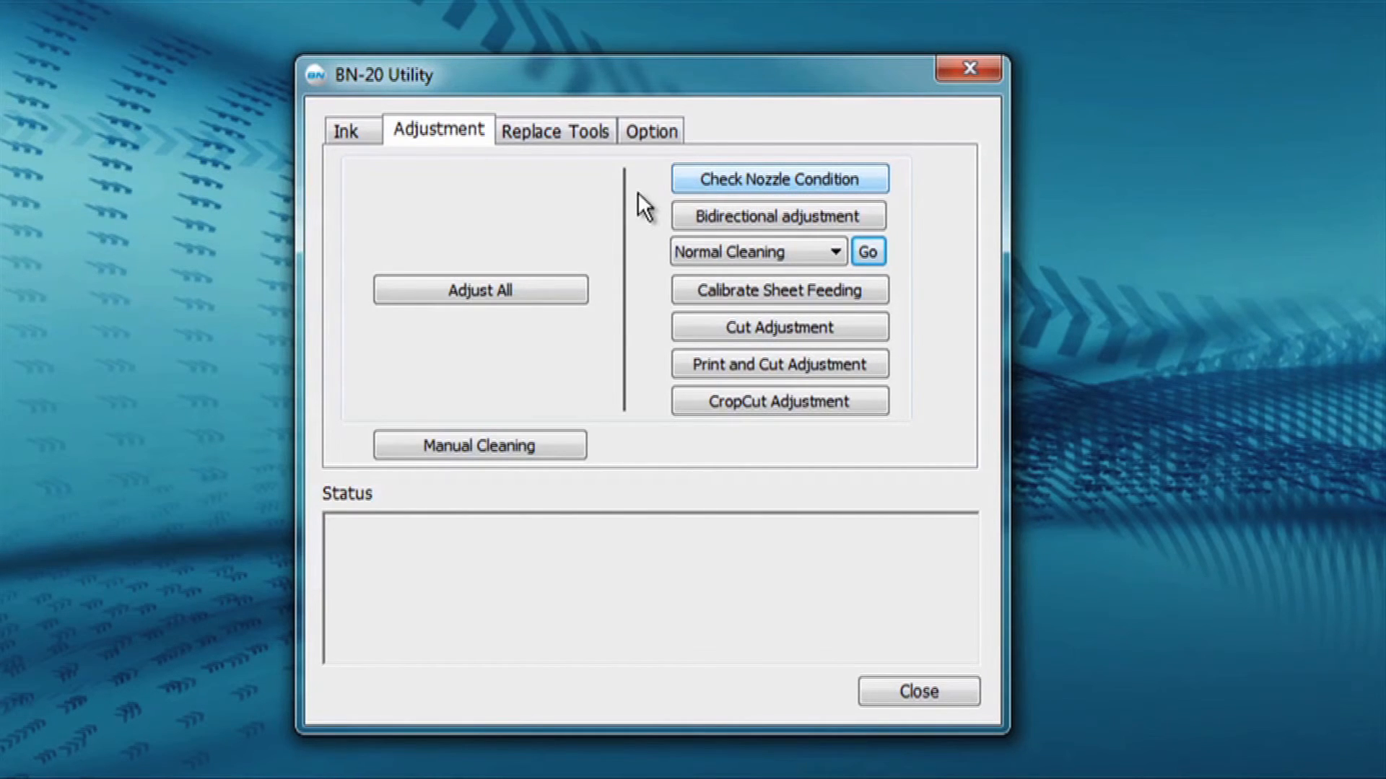